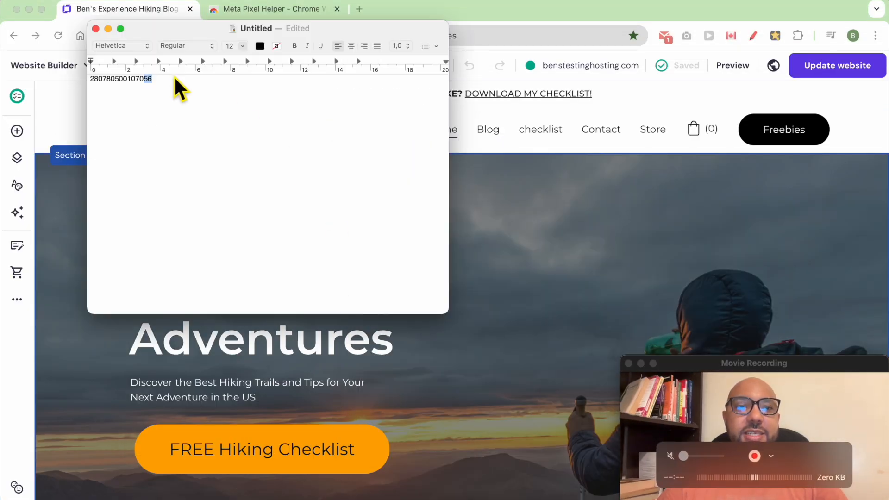
Copy the noted pixel ID from TextEdit and hide the note.
right_click(119, 79)
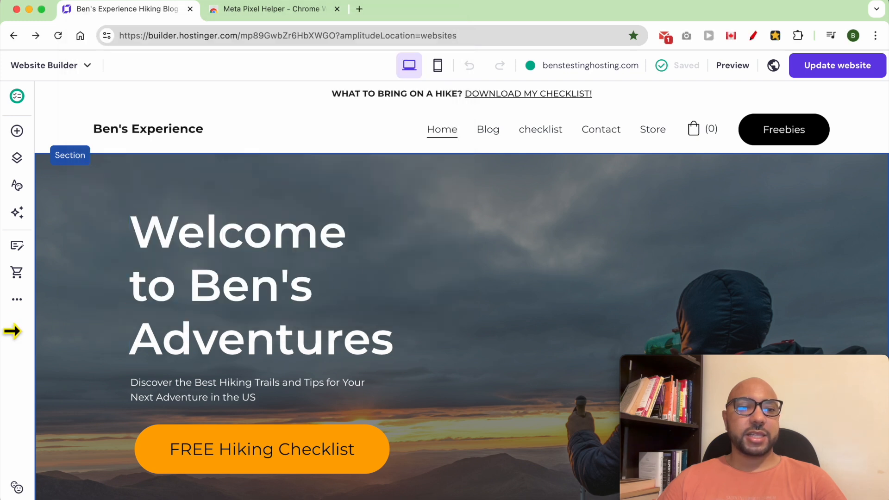
left_click(17, 298)
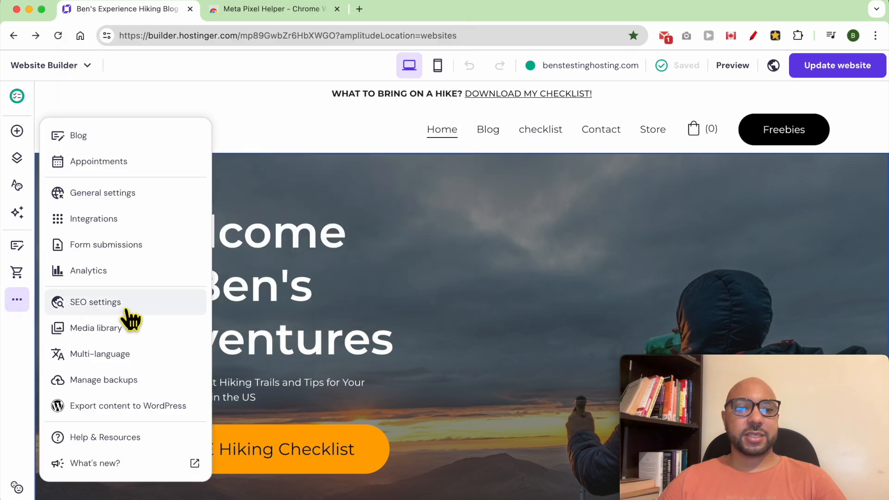
left_click(93, 218)
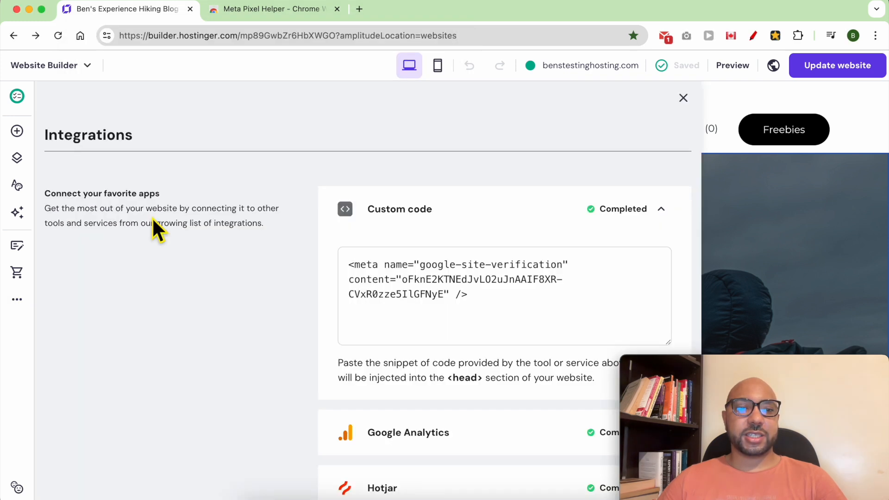
scroll("down", 3)
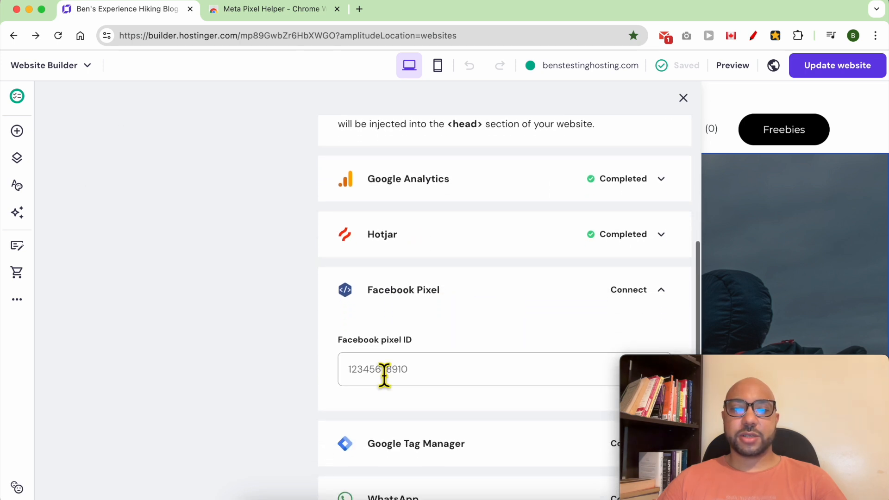
type("280780500107056")
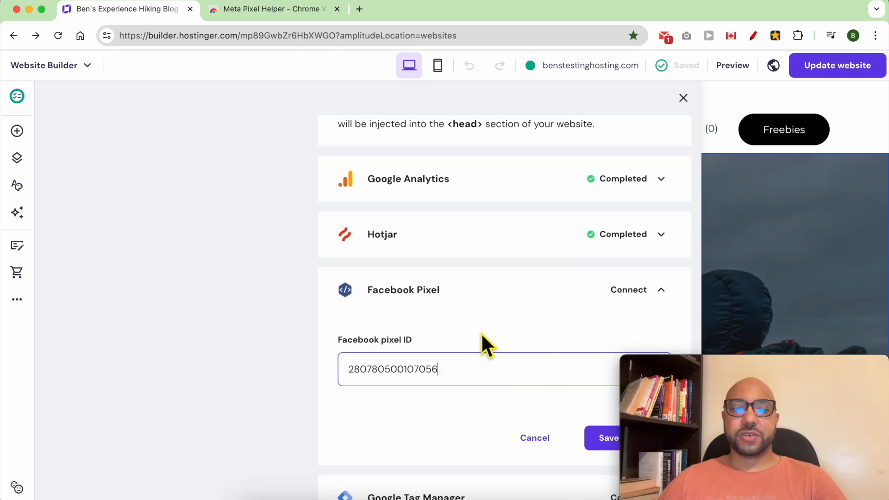
scroll("down", 3)
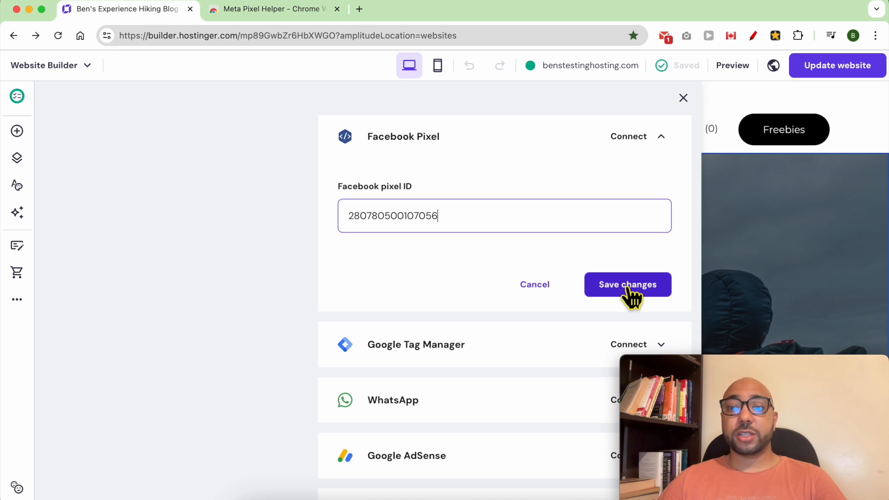
left_click(626, 284)
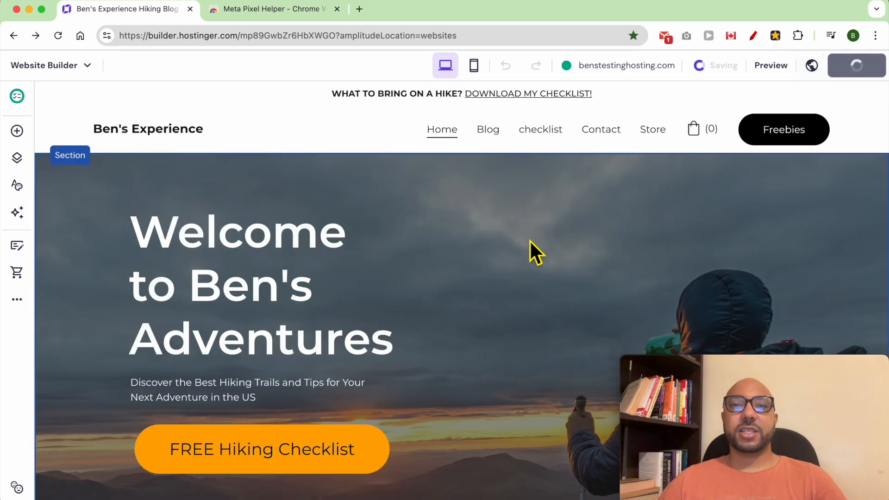
mouse_move(520, 262)
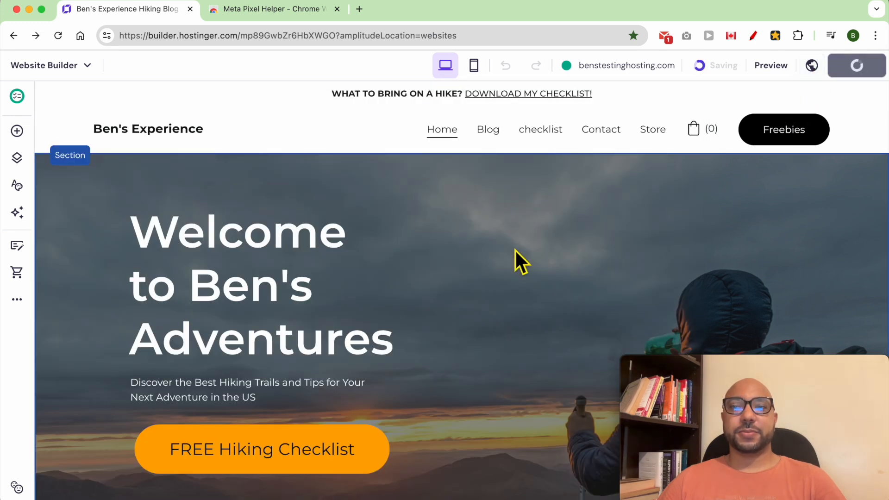
Publish the hiking blog with Update website, then go to the Meta Pixel Helper tab.
left_click(856, 65)
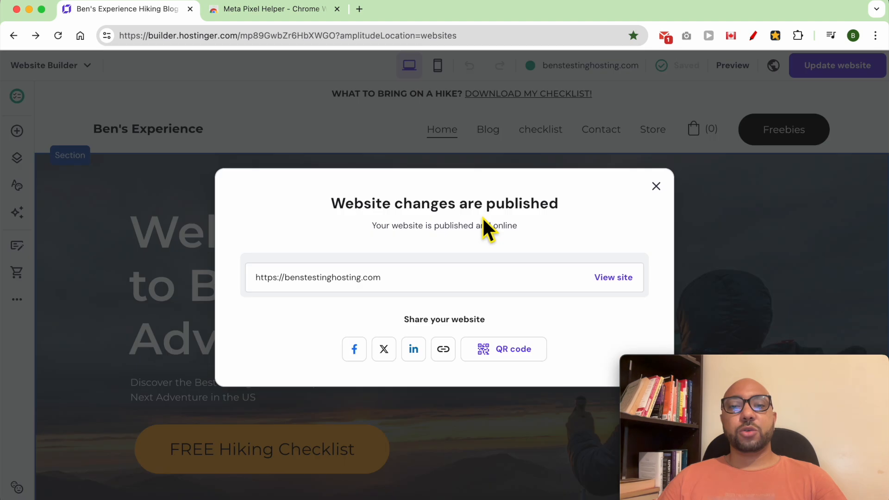
mouse_move(412, 212)
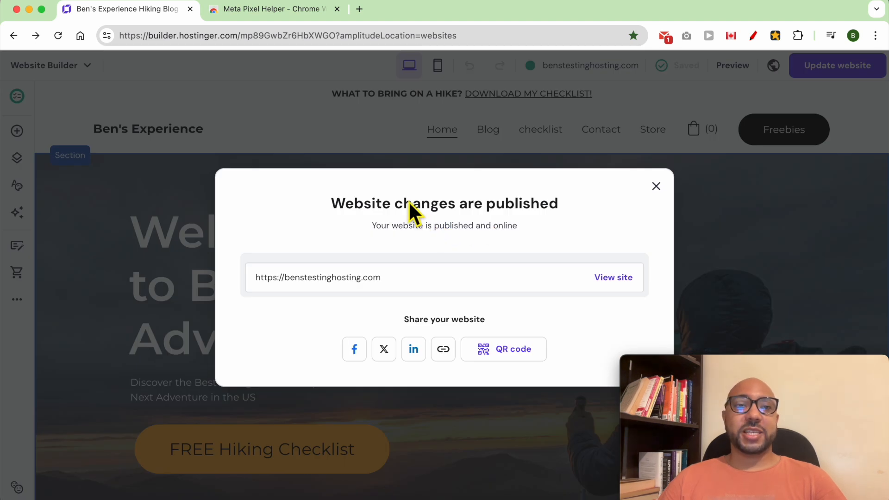
left_click(272, 9)
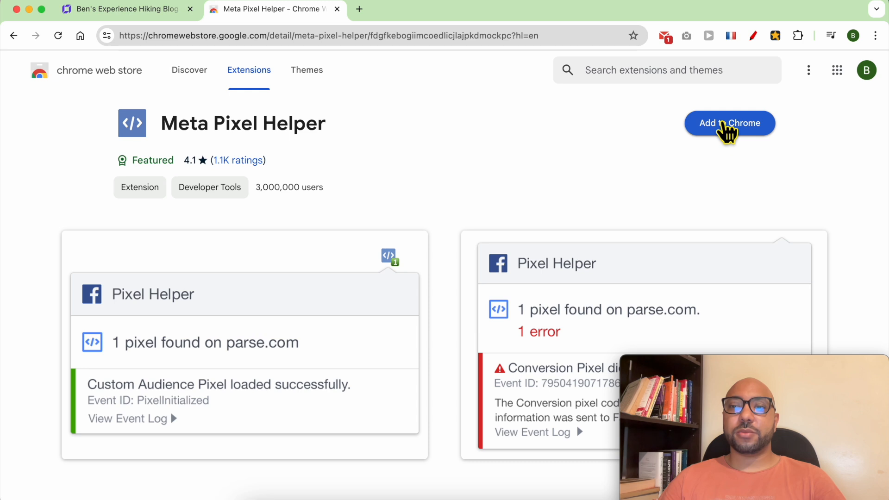
Add Meta Pixel Helper to Chrome, then view the published hiking blog site.
left_click(730, 123)
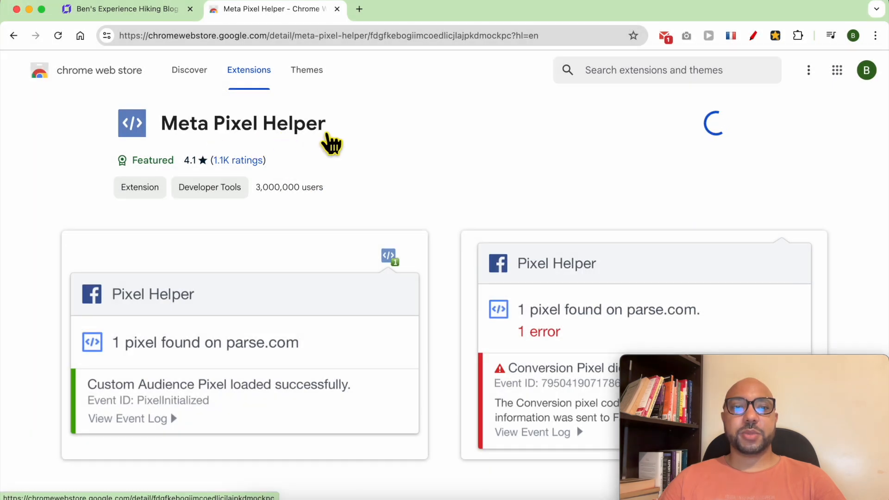
mouse_move(387, 187)
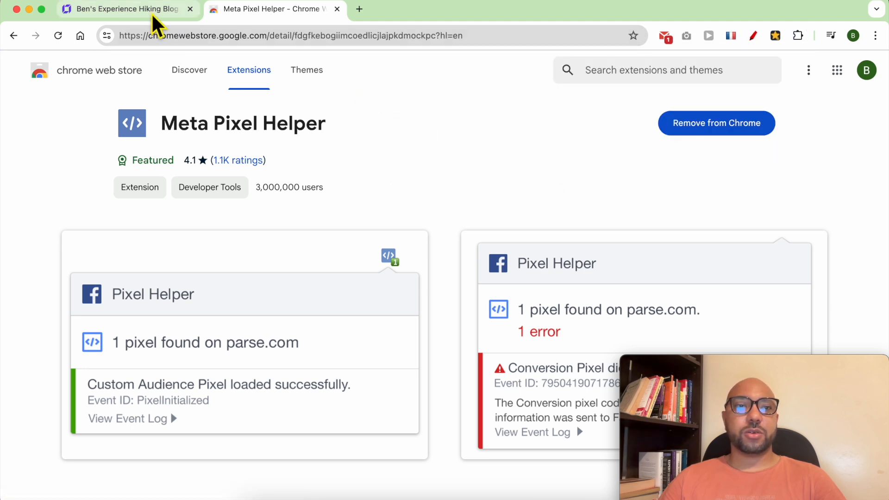
left_click(122, 9)
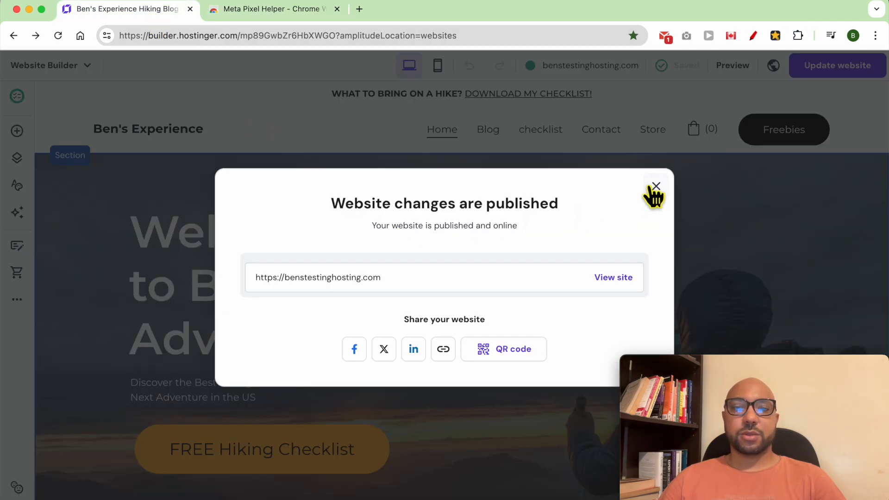
left_click(613, 277)
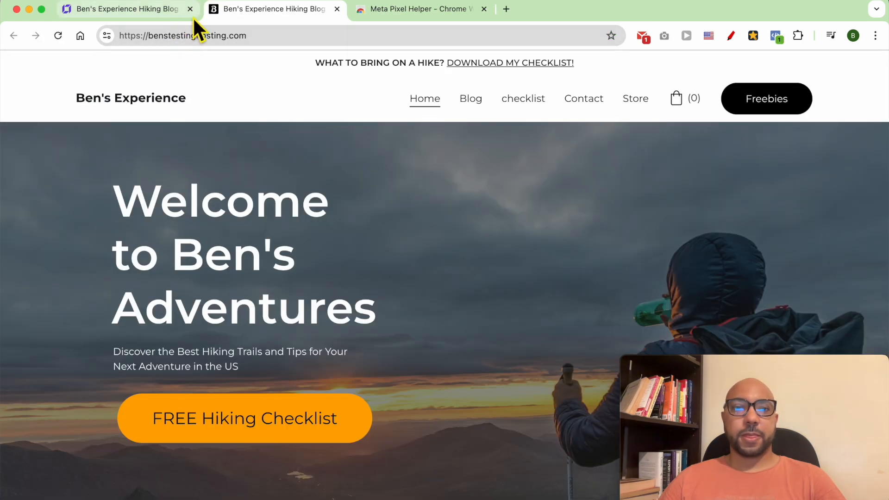
left_click(775, 35)
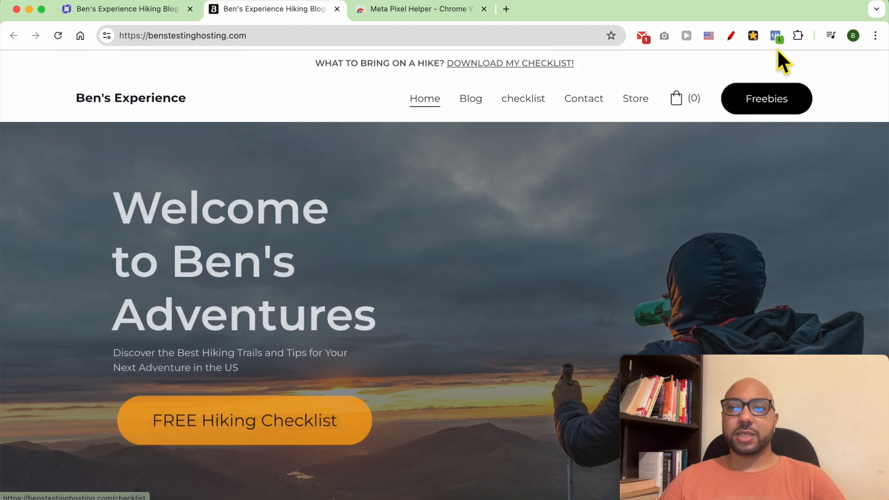
left_click(775, 35)
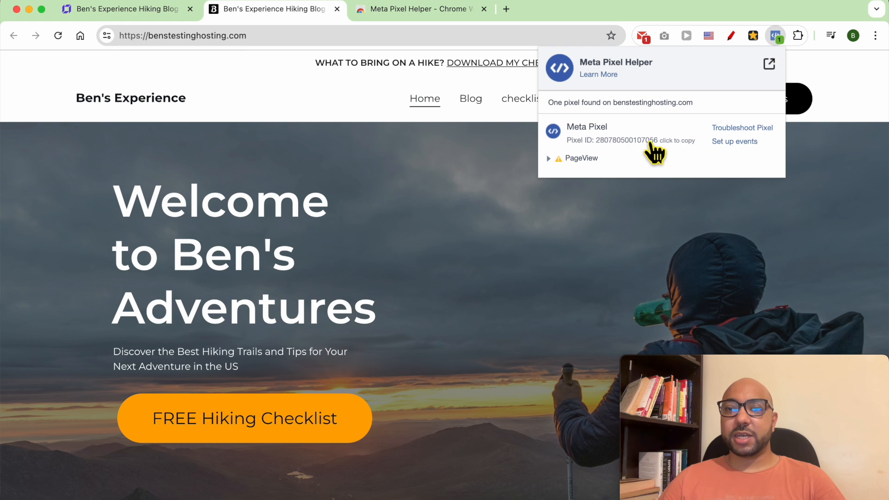
left_click(496, 272)
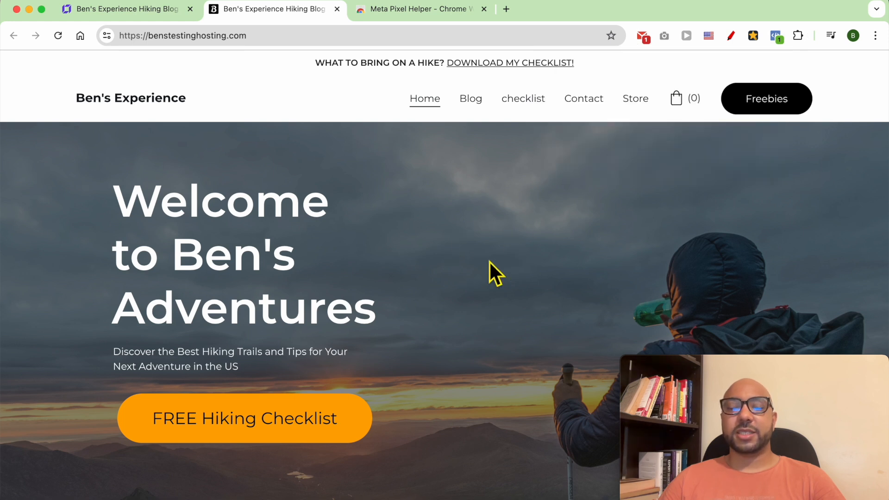